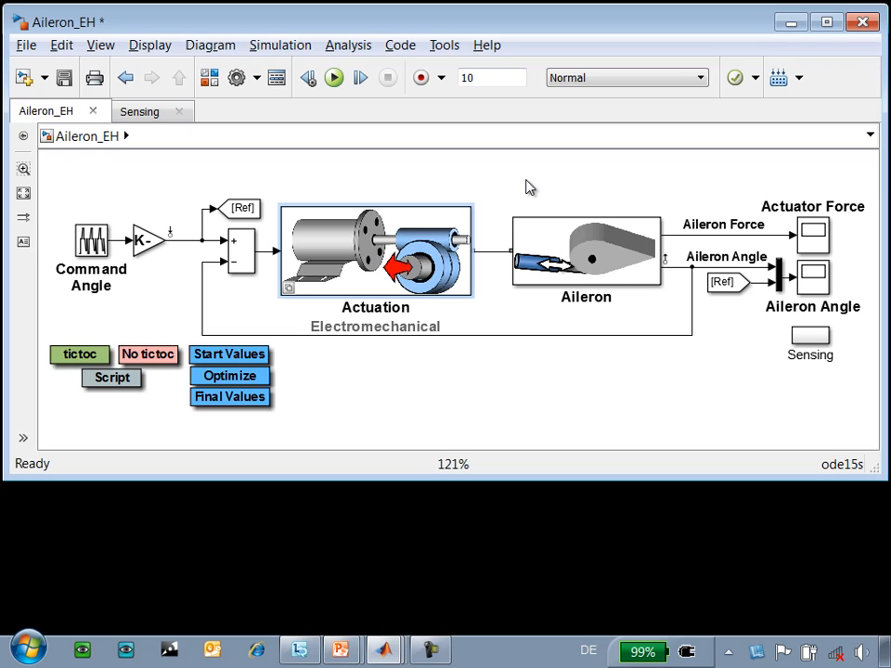
# Inspect the electromechanical actuation's Speed & Current Control subsystem, then return to the top model with the Aileron Angle scope
pyautogui.doubleClick(375, 248)
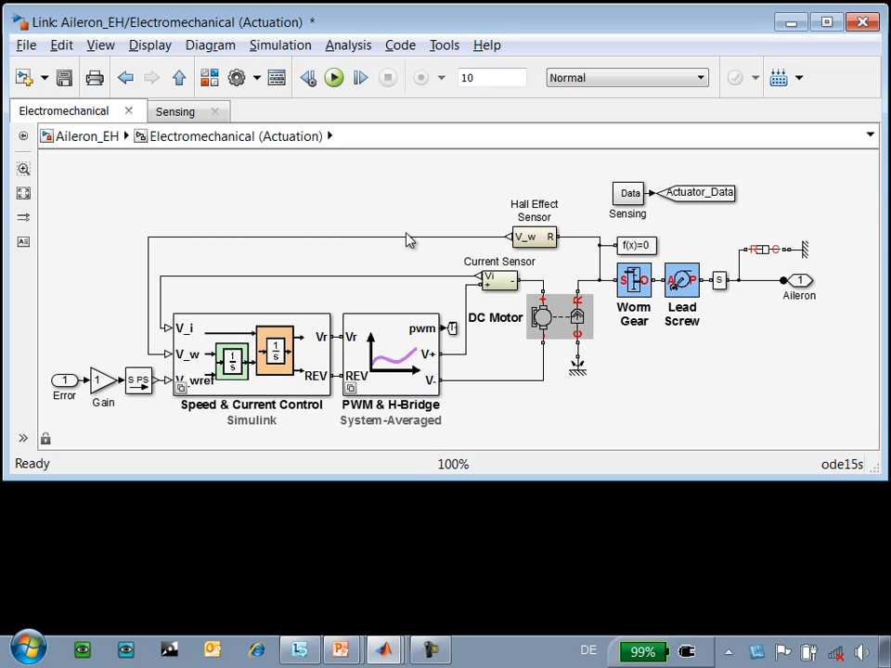
pyautogui.moveTo(545, 295)
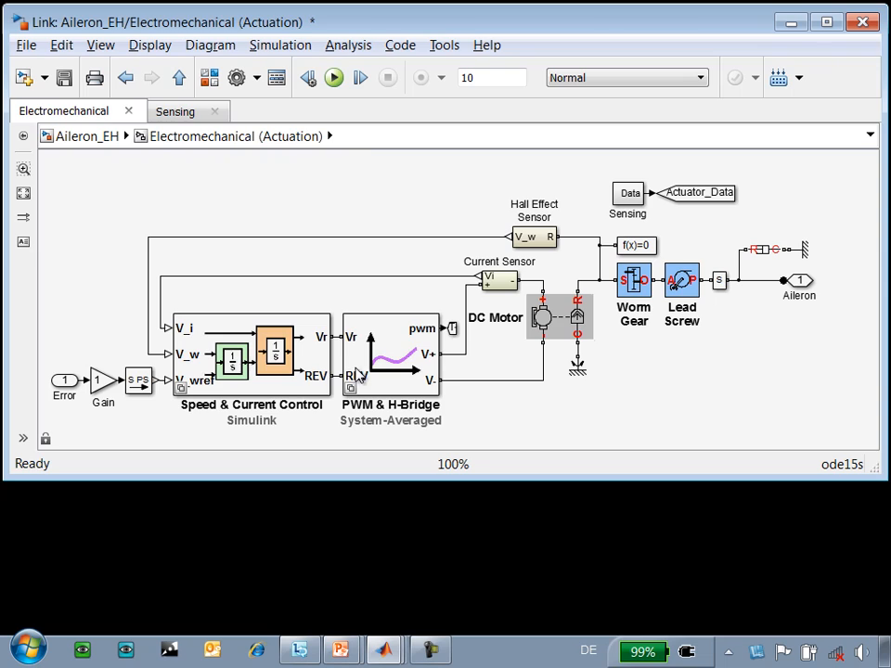
pyautogui.doubleClick(251, 349)
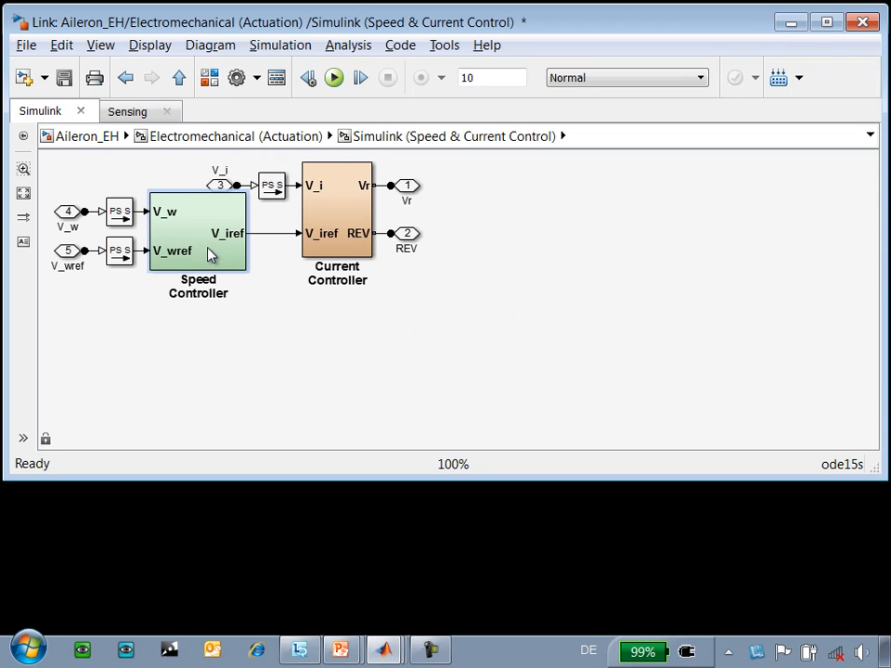
pyautogui.doubleClick(196, 230)
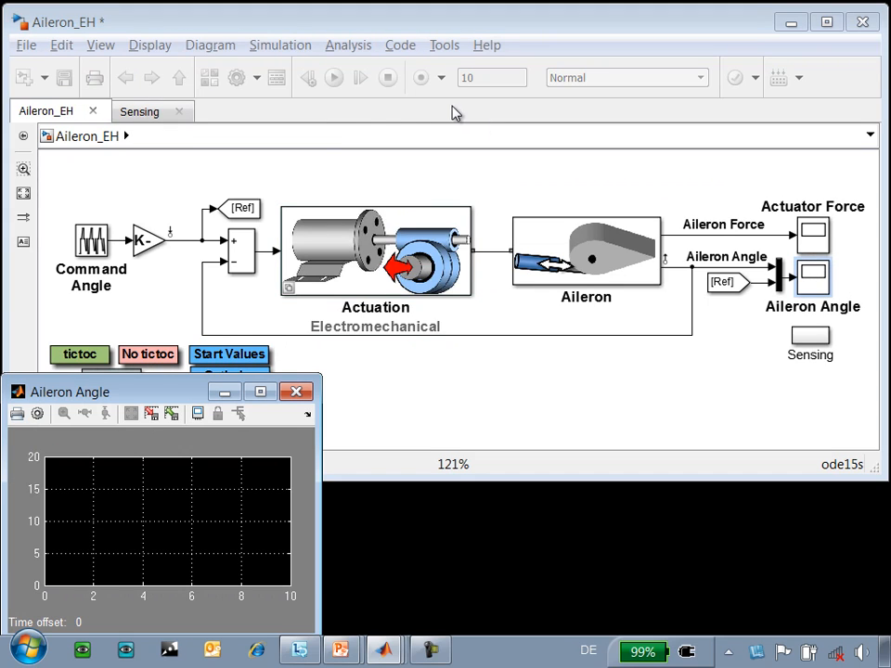
# Run the aileron actuator simulation, then reopen the electromechanical actuation subsystem
pyautogui.click(334, 78)
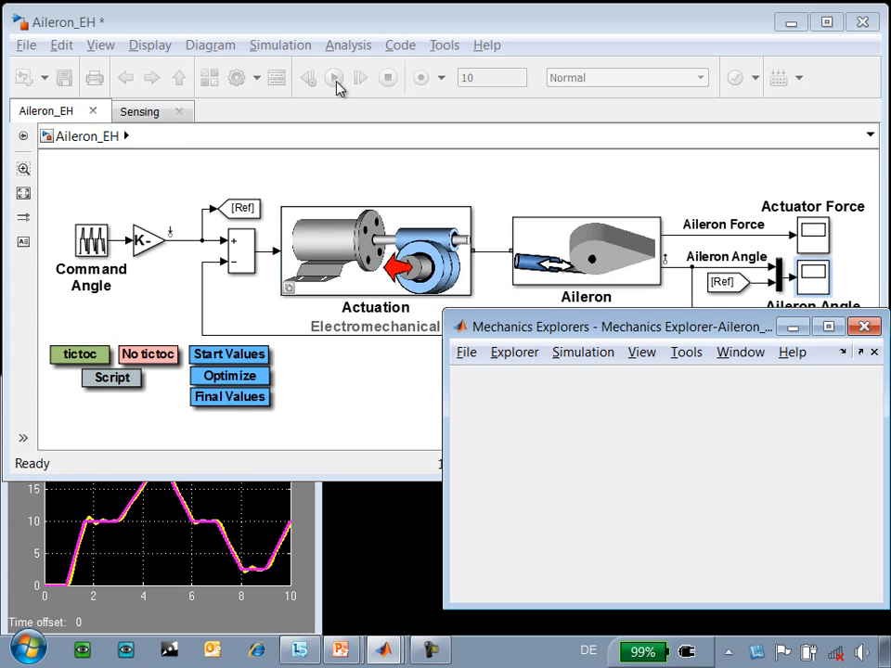
pyautogui.doubleClick(375, 251)
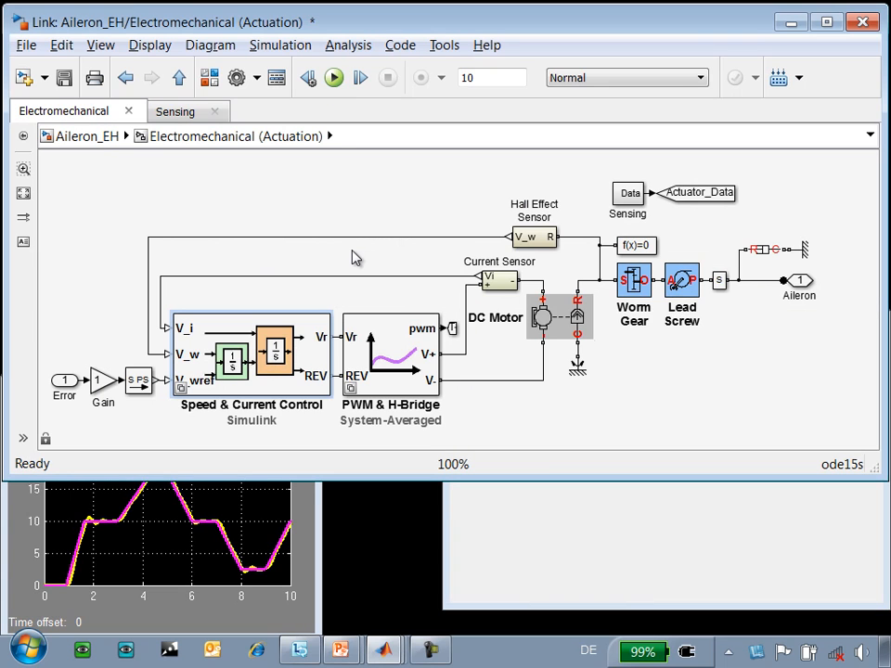
# Set Speed & Current Control's Block Choice to Implementation and review its op-amp speed controller circuit
pyautogui.rightClick(251, 353)
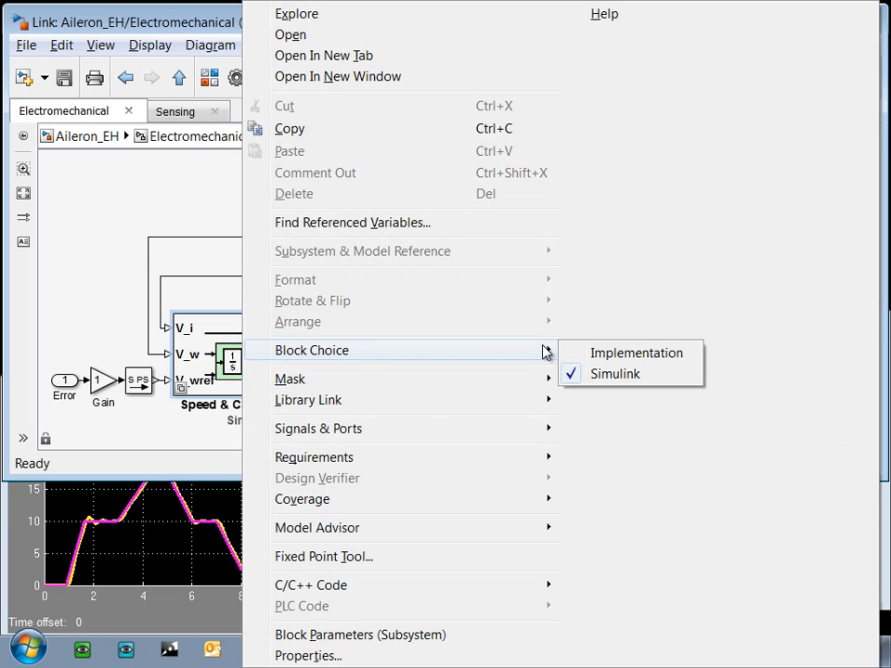
pyautogui.click(635, 353)
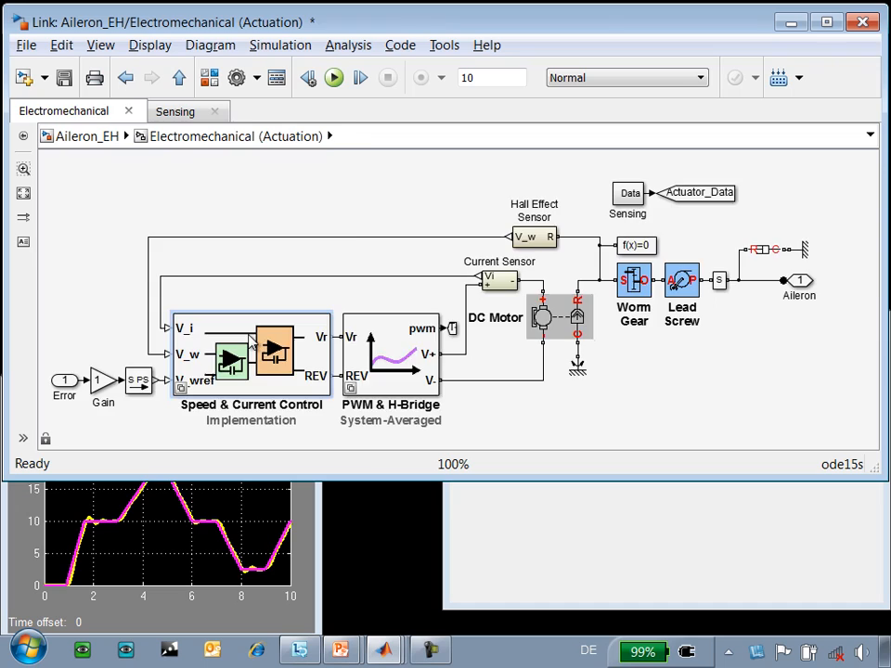
pyautogui.doubleClick(250, 352)
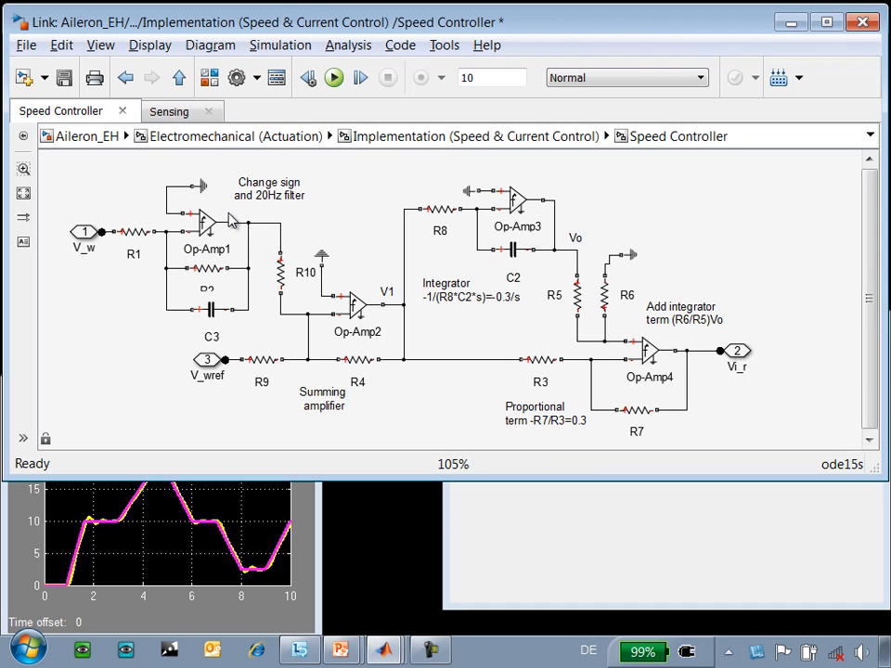
pyautogui.click(206, 222)
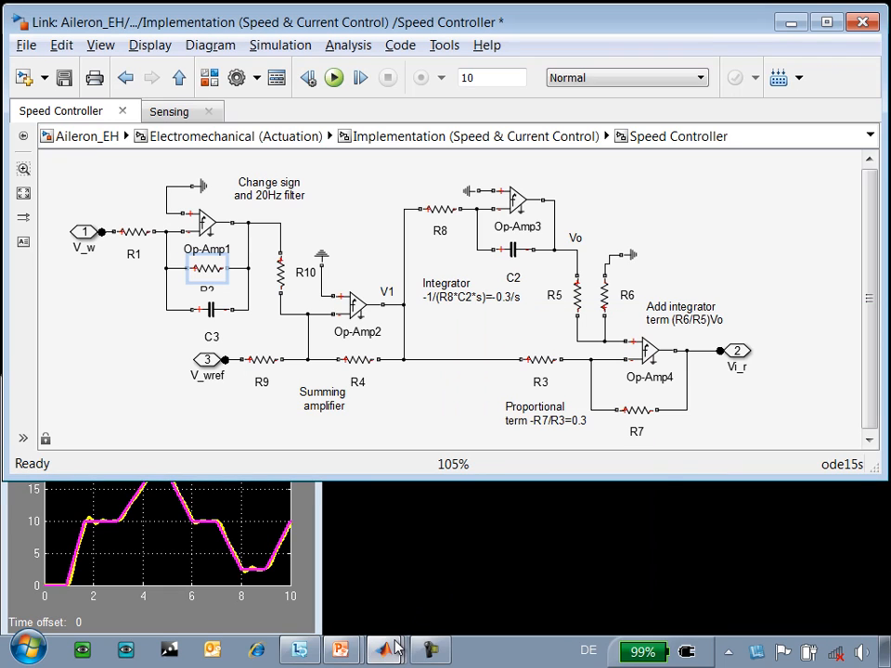
pyautogui.click(382, 649)
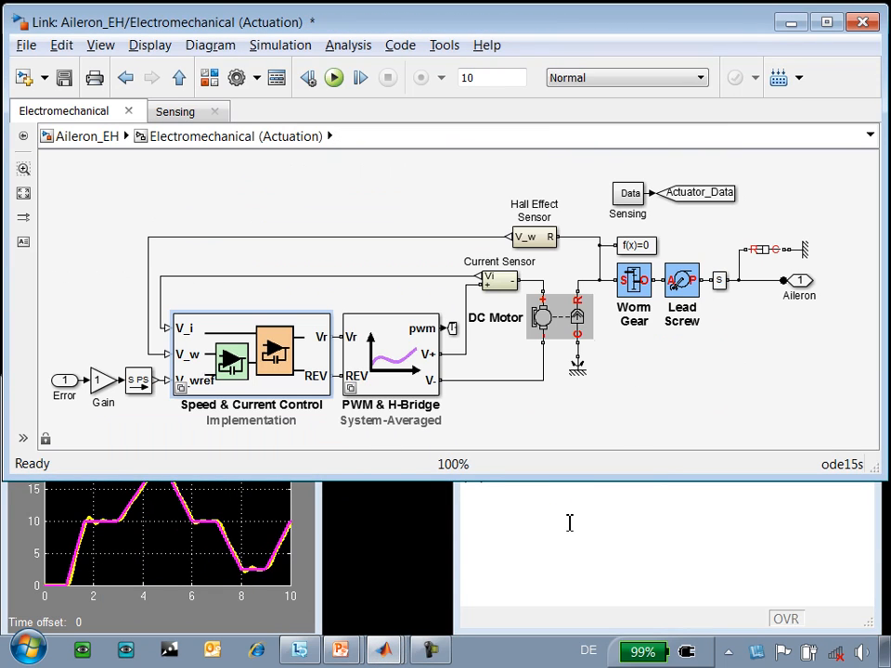
# Run Compare_Ctrl_SL_Circuit to plot Ref, Simulink and Circuit aileron angle traces together
pyautogui.write('C')
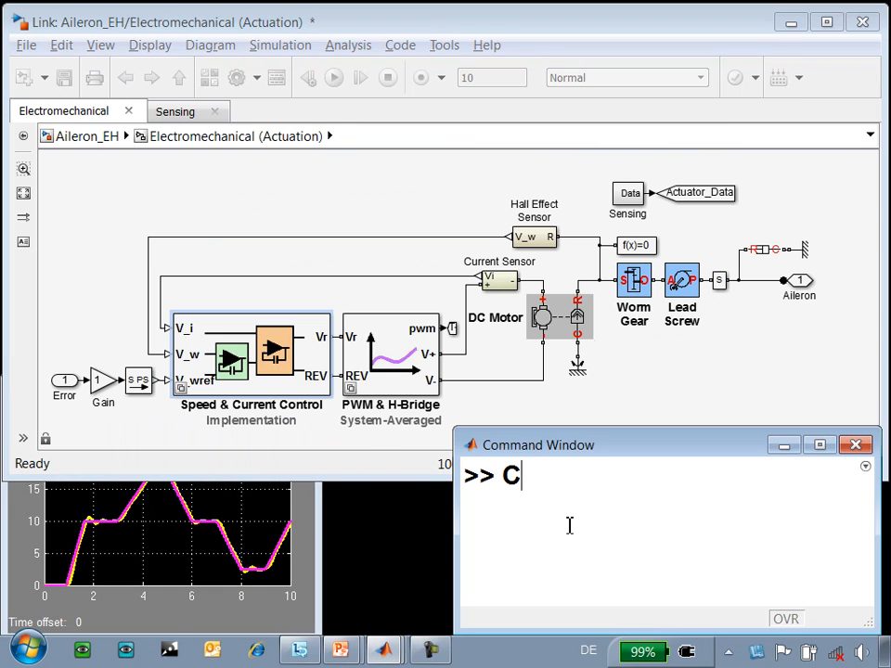
pyautogui.write('ompare_Ctrl_SL_Circuit')
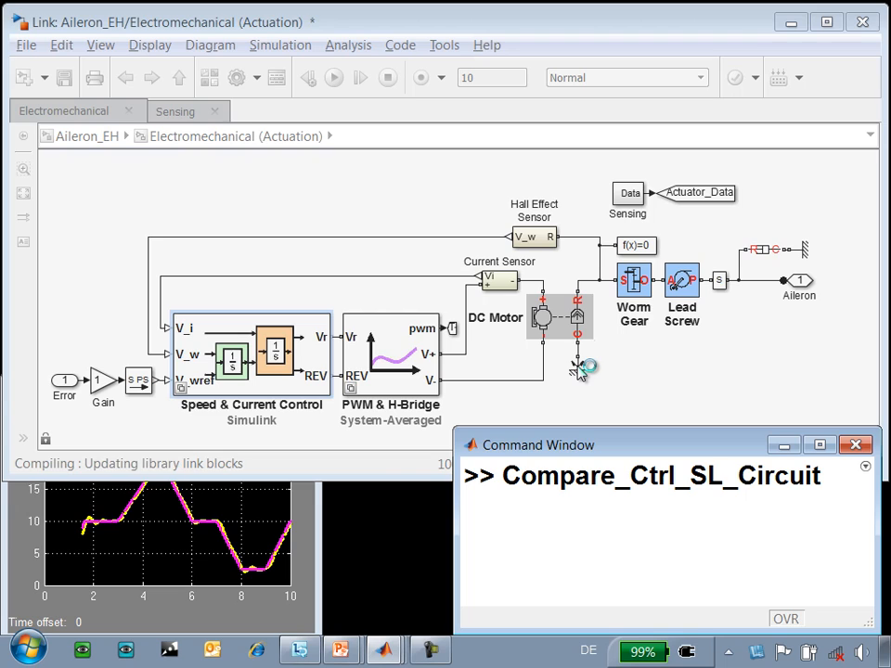
pyautogui.click(334, 78)
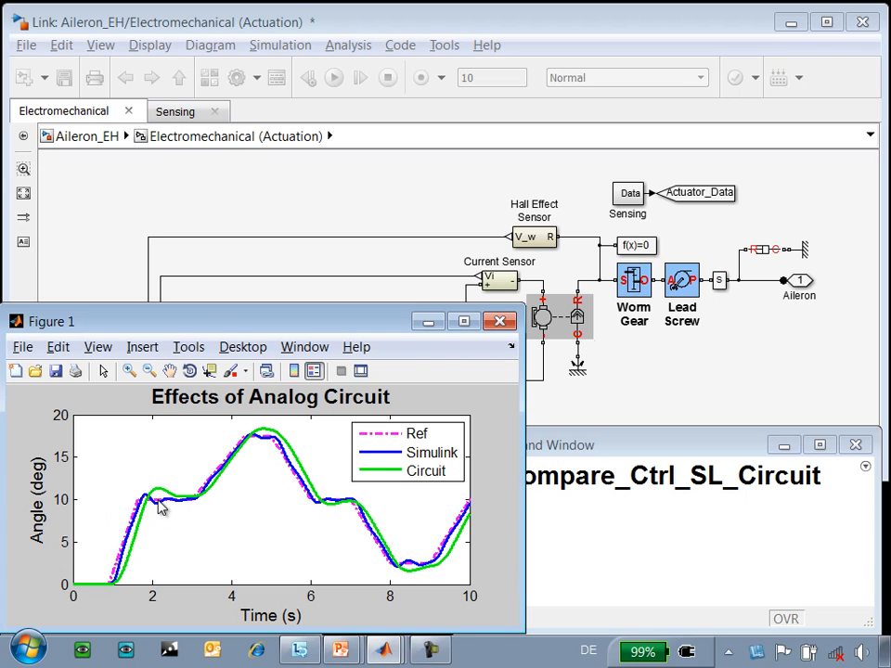
pyautogui.moveTo(193, 503)
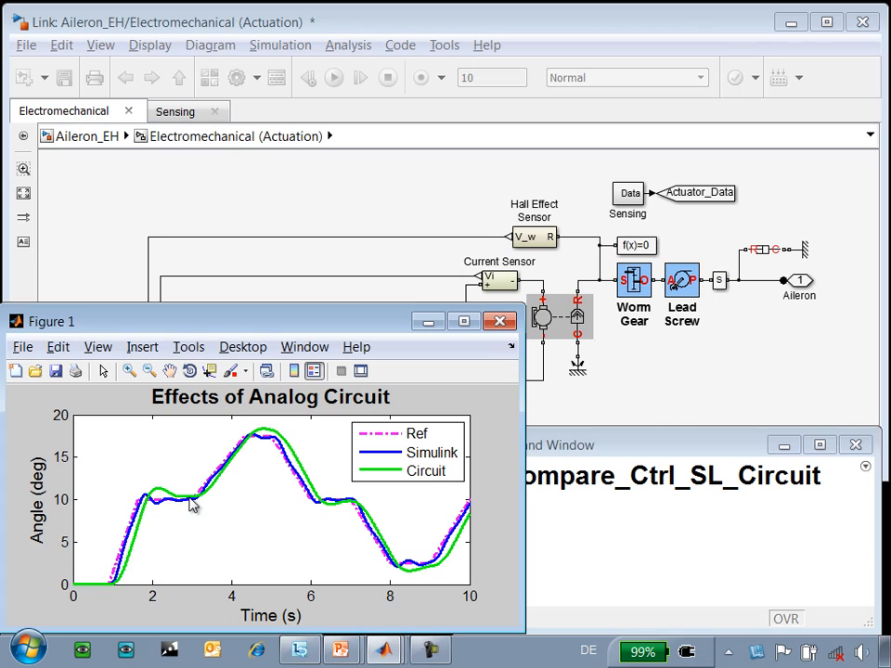
pyautogui.moveTo(163, 501)
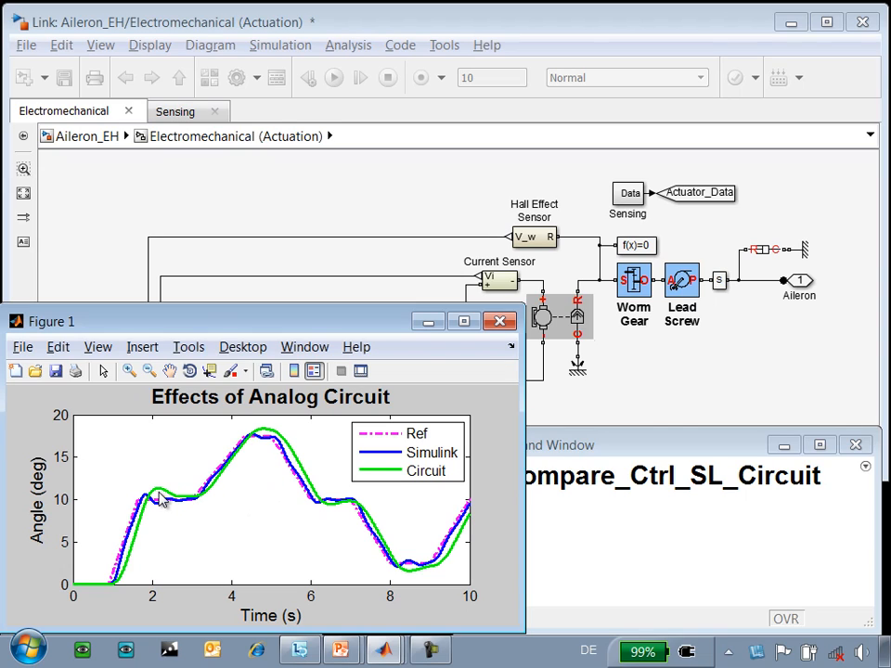
pyautogui.moveTo(405, 430)
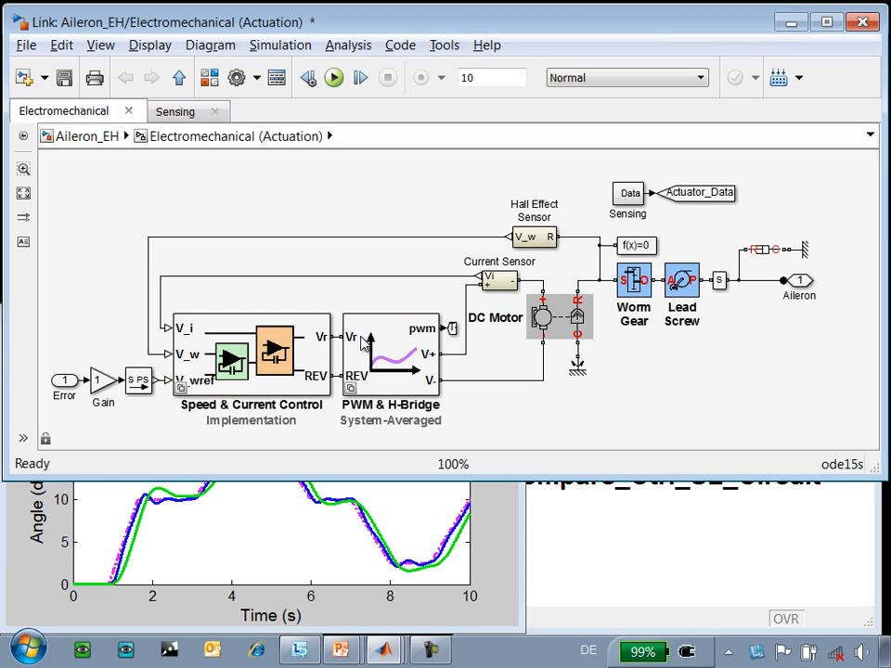
# Review the H-Bridge block parameters, then open the PWM & H-Bridge subsystem's System-PWM variant
pyautogui.doubleClick(390, 353)
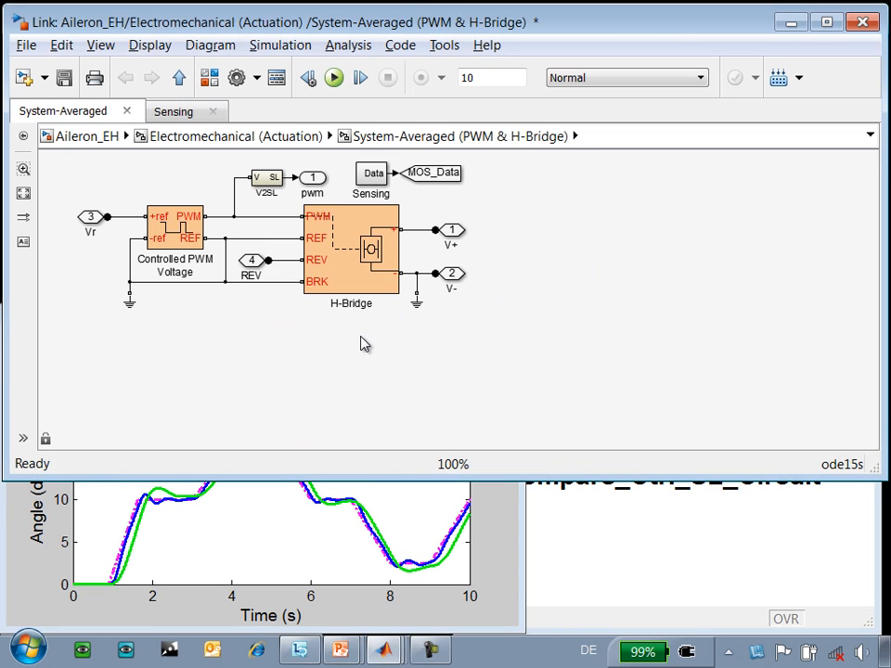
pyautogui.doubleClick(351, 250)
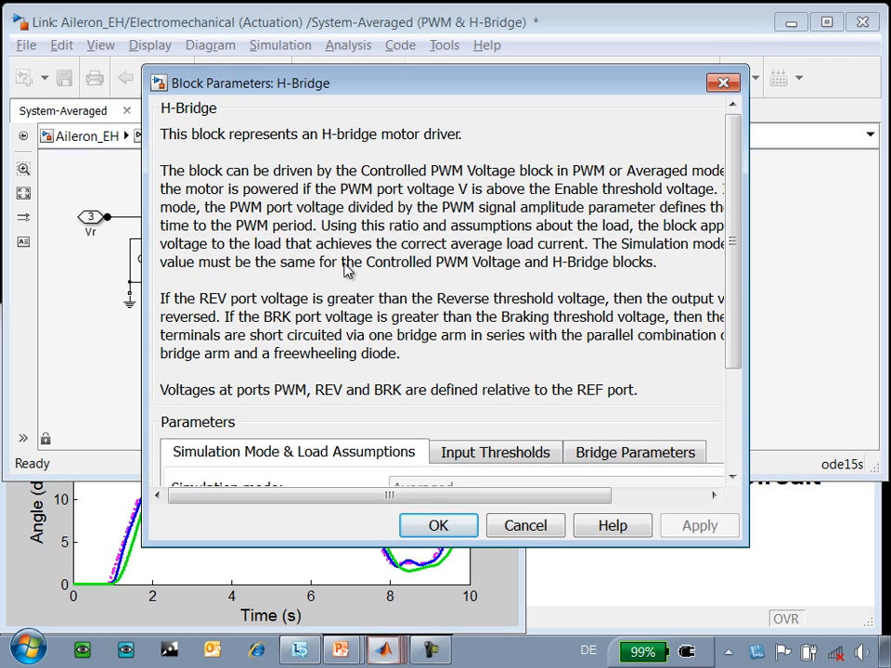
pyautogui.scroll(-3)
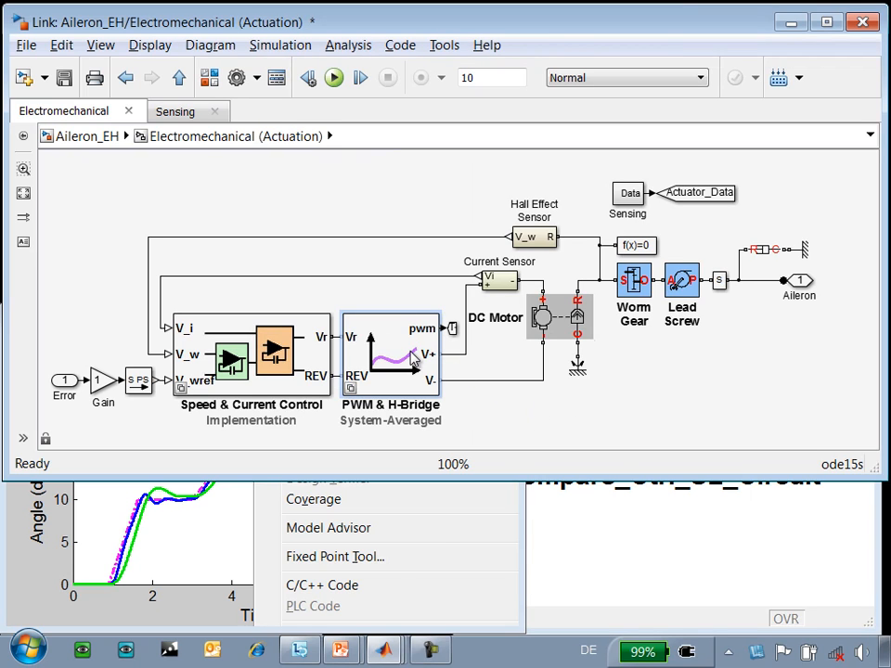
pyautogui.doubleClick(389, 356)
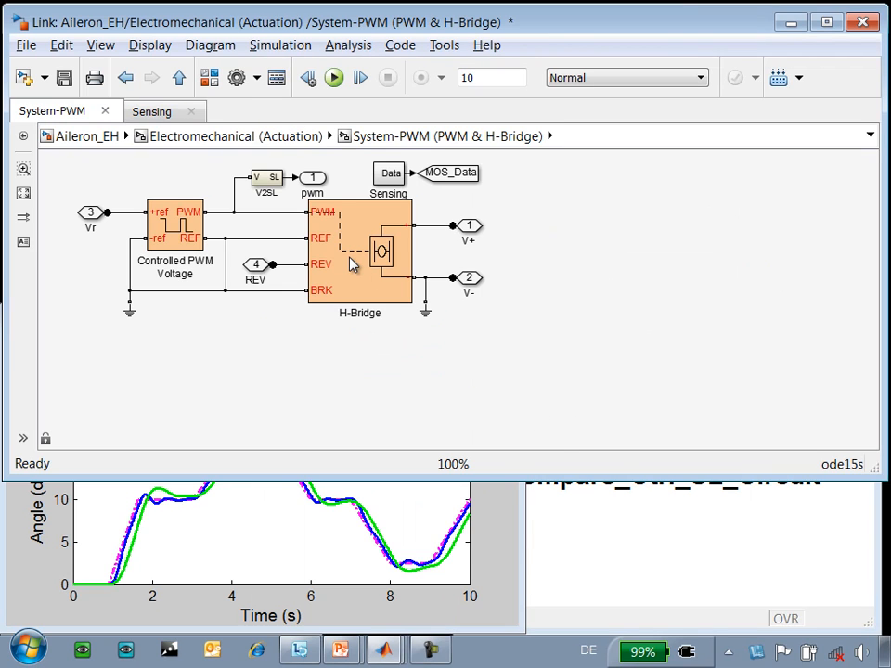
pyautogui.doubleClick(362, 250)
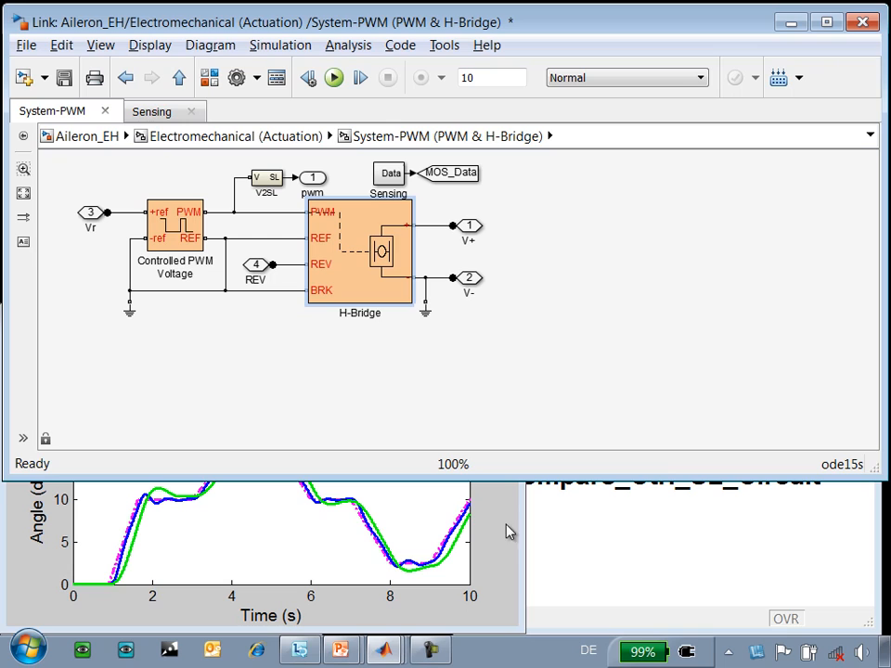
# Run the actuator simulation with the System-PWM H-Bridge variant to completion
pyautogui.click(334, 78)
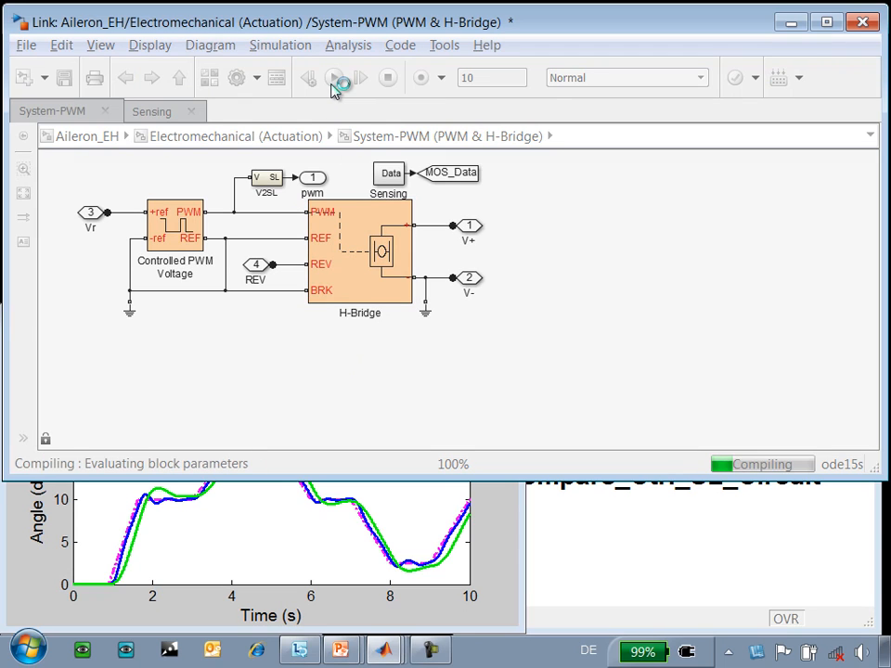
pyautogui.click(332, 78)
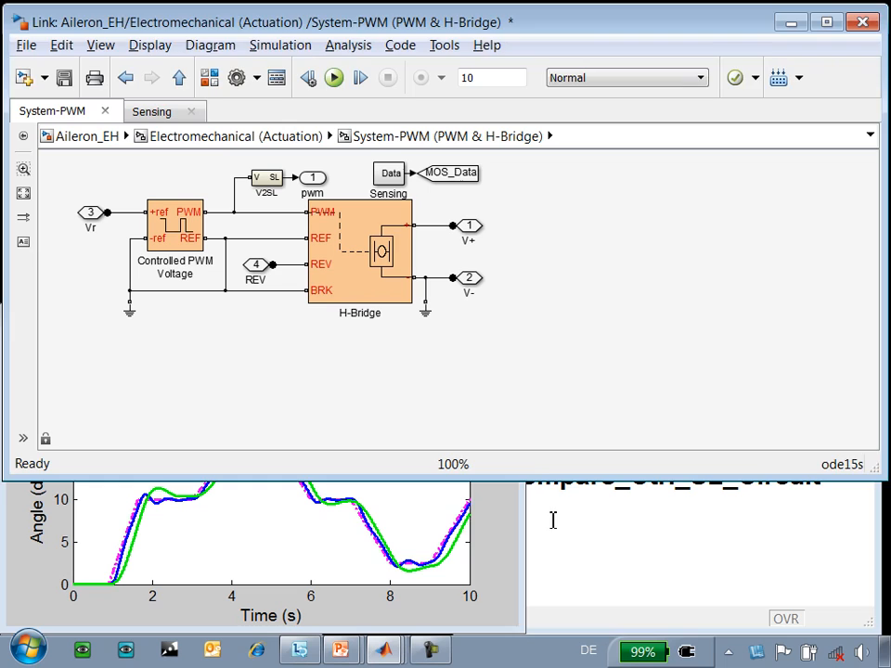
# Run Plot_Motor_IV_Short to compare PWM and averaged motor current and voltage traces
pyautogui.write('P')
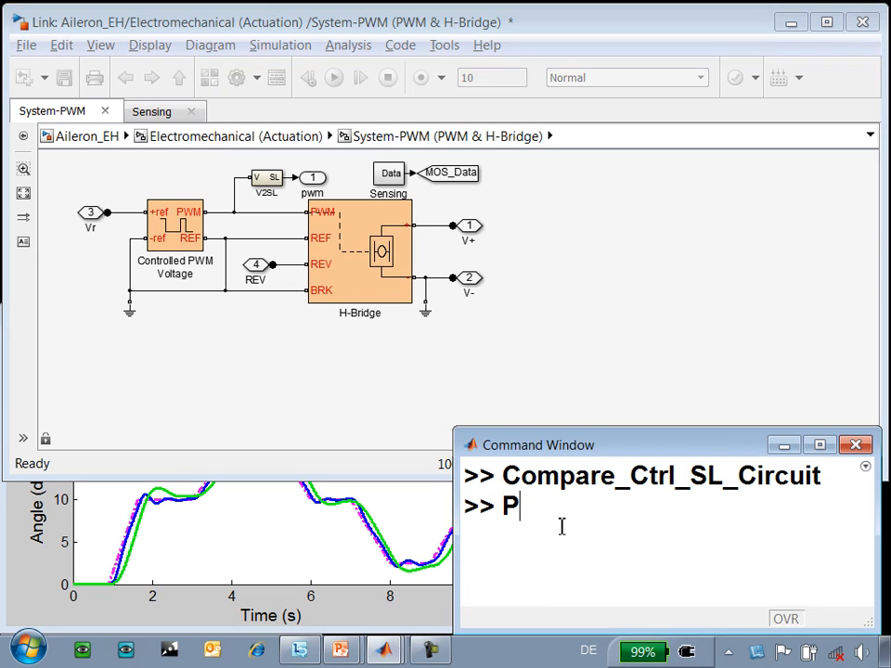
pyautogui.write('Plot_Motor_IV_Short')
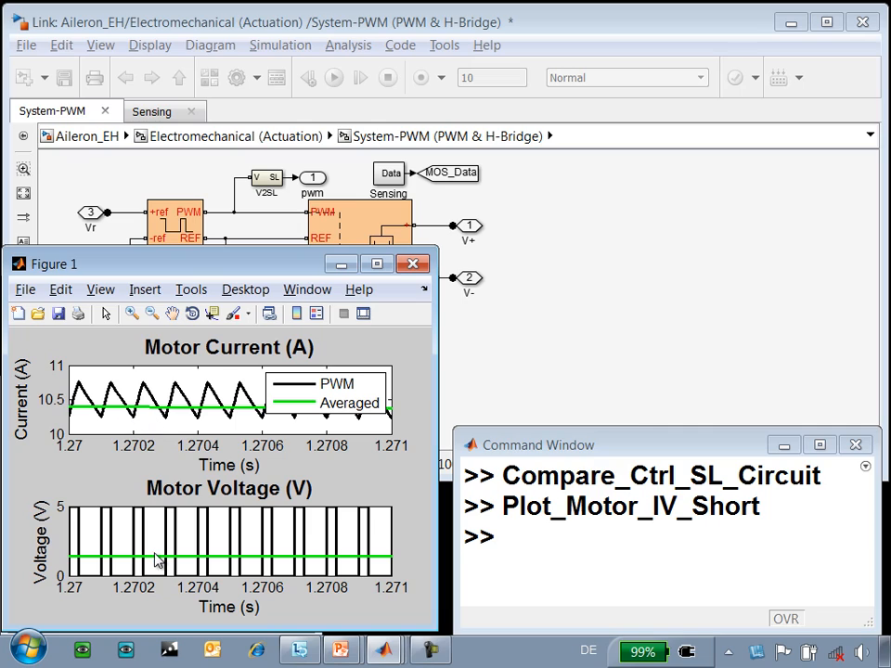
pyautogui.moveTo(230, 417)
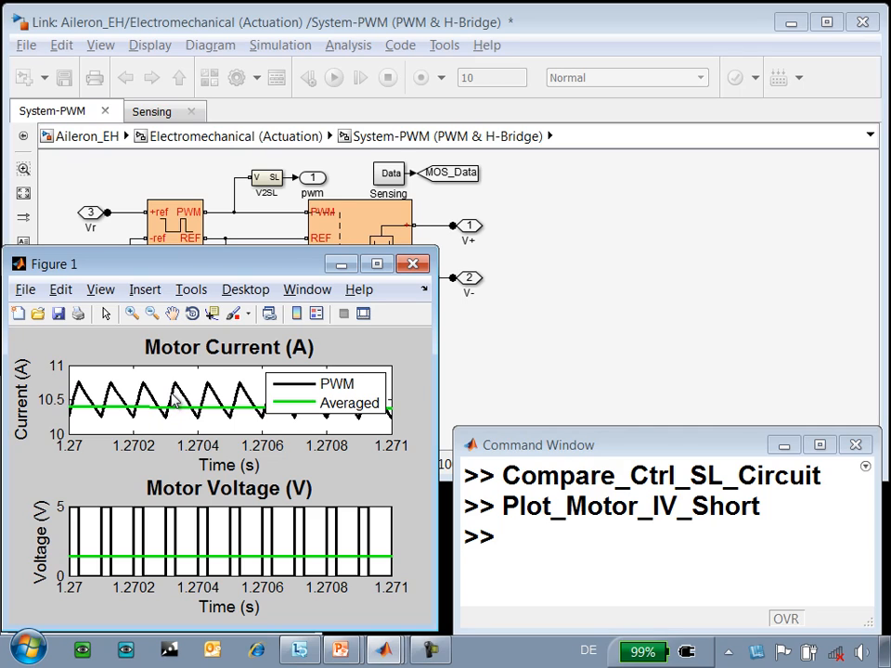
pyautogui.moveTo(234, 420)
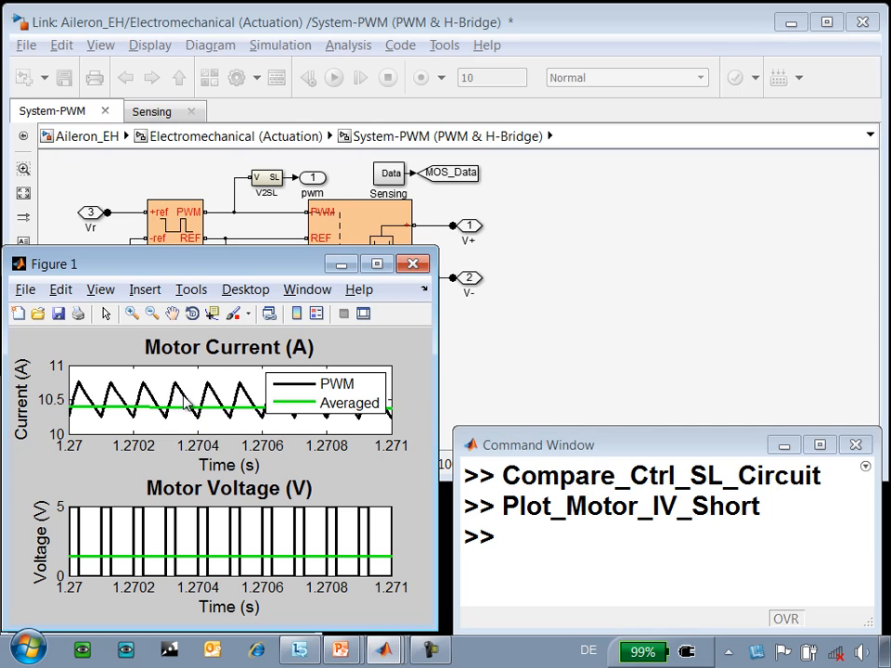
pyautogui.moveTo(232, 416)
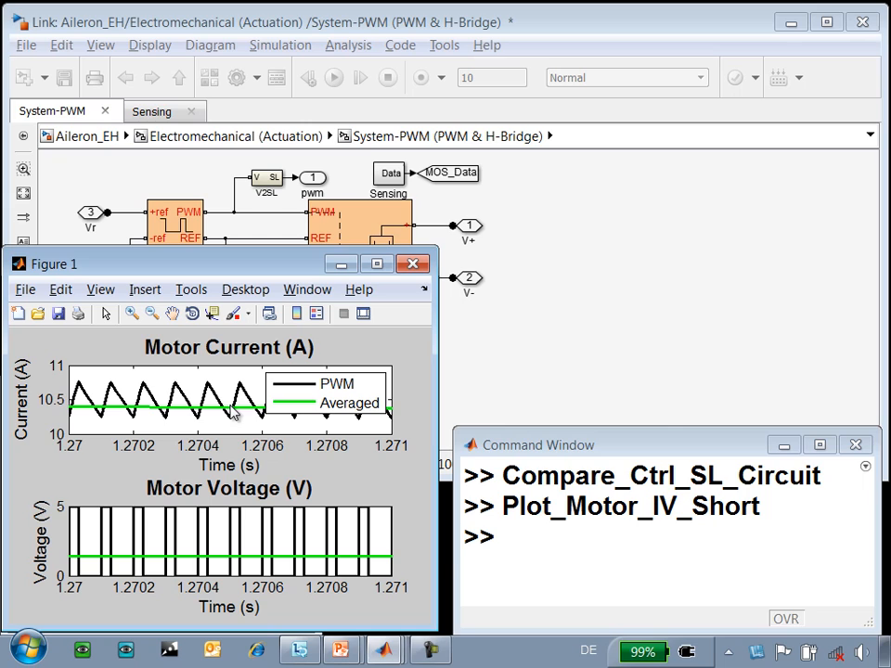
pyautogui.moveTo(420, 442)
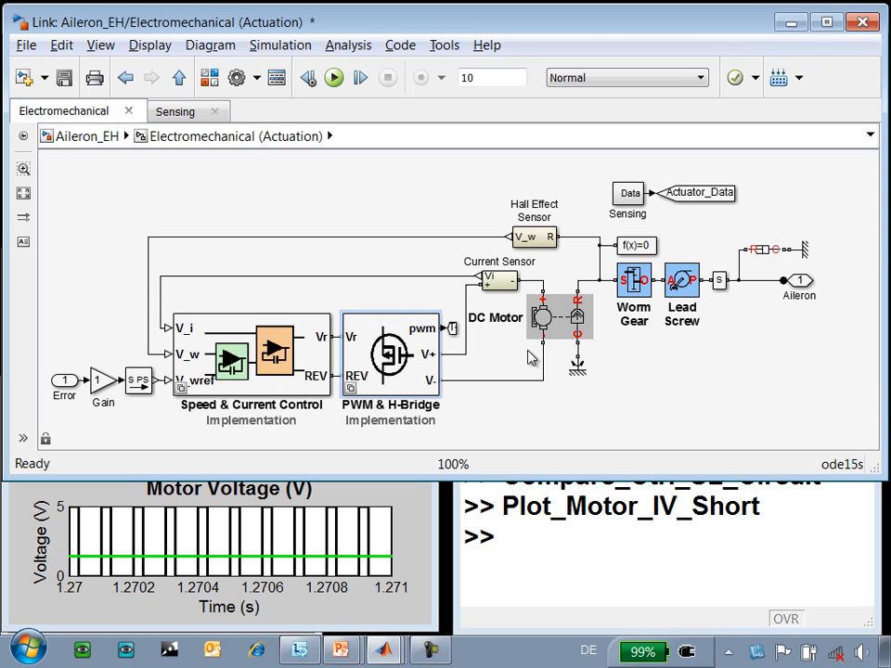
# Open the PWM & H-Bridge Implementation variant showing the MOSFET H-bridge circuit with opto-isolators
pyautogui.doubleClick(390, 354)
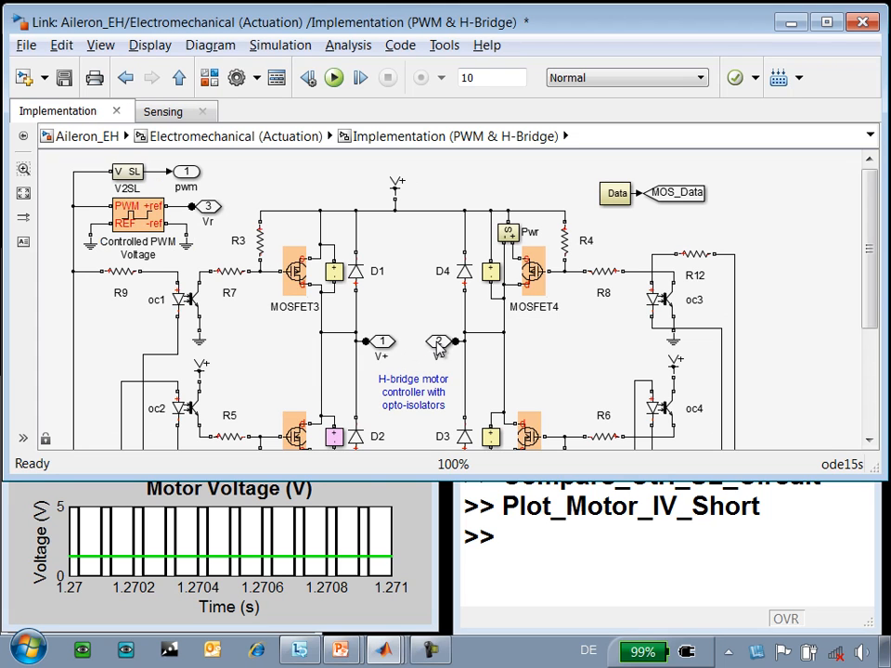
pyautogui.scroll(-3)
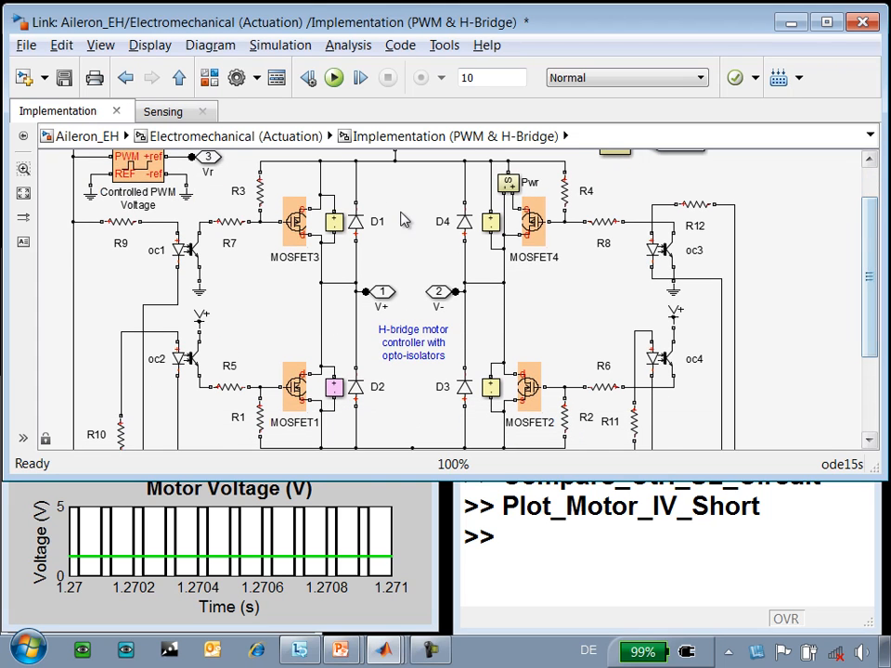
pyautogui.click(356, 223)
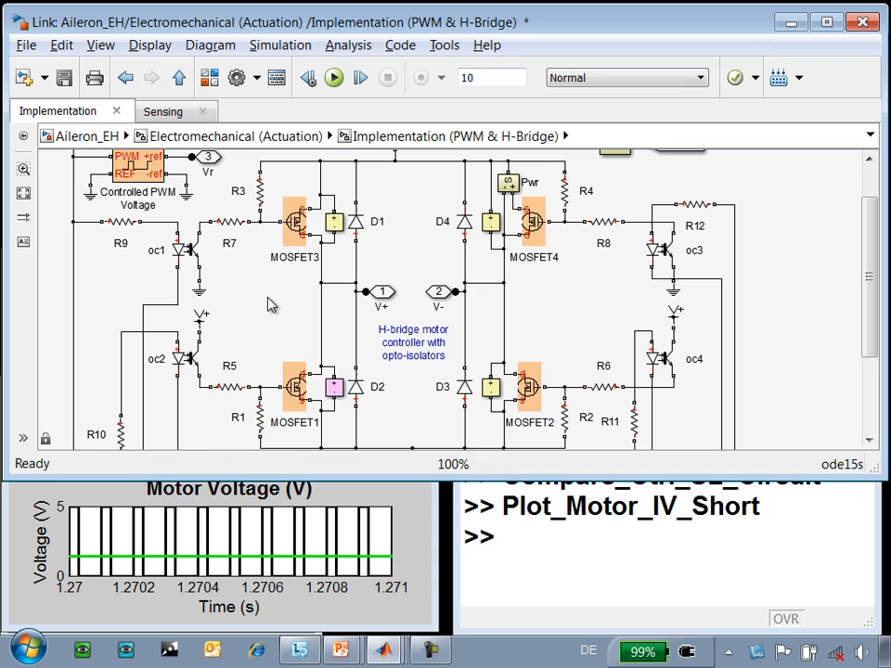
pyautogui.moveTo(319, 245)
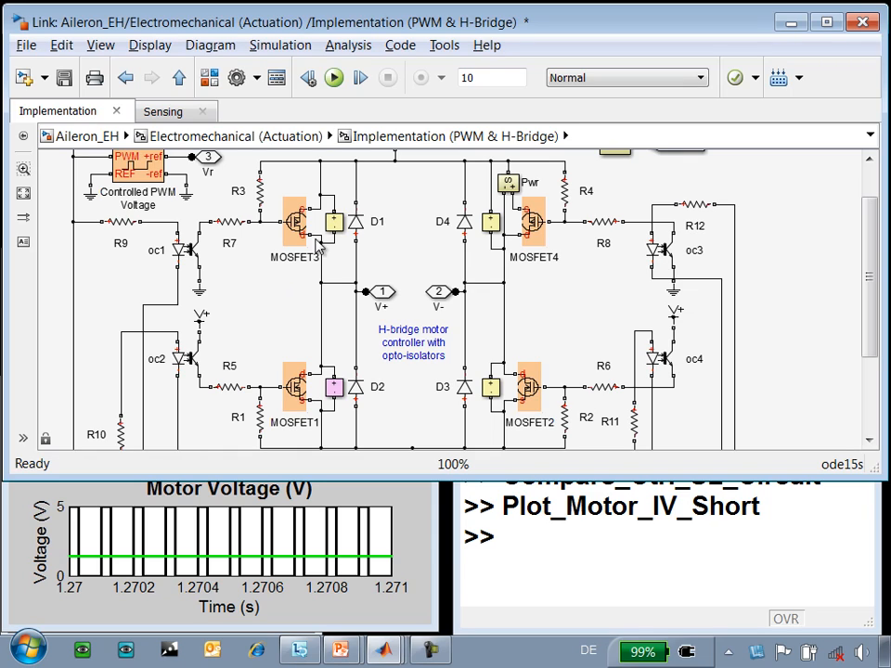
pyautogui.moveTo(306, 397)
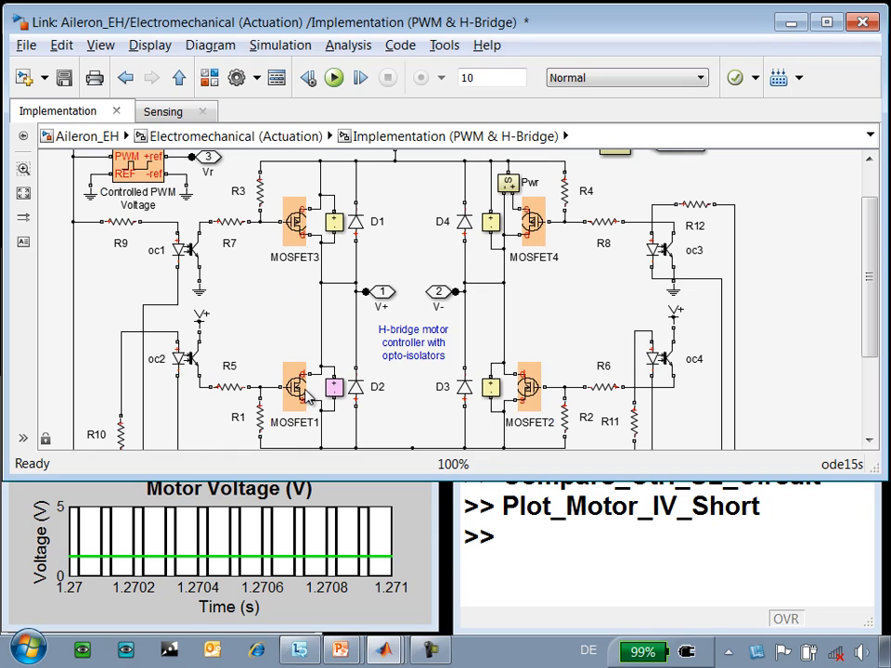
pyautogui.moveTo(330, 219)
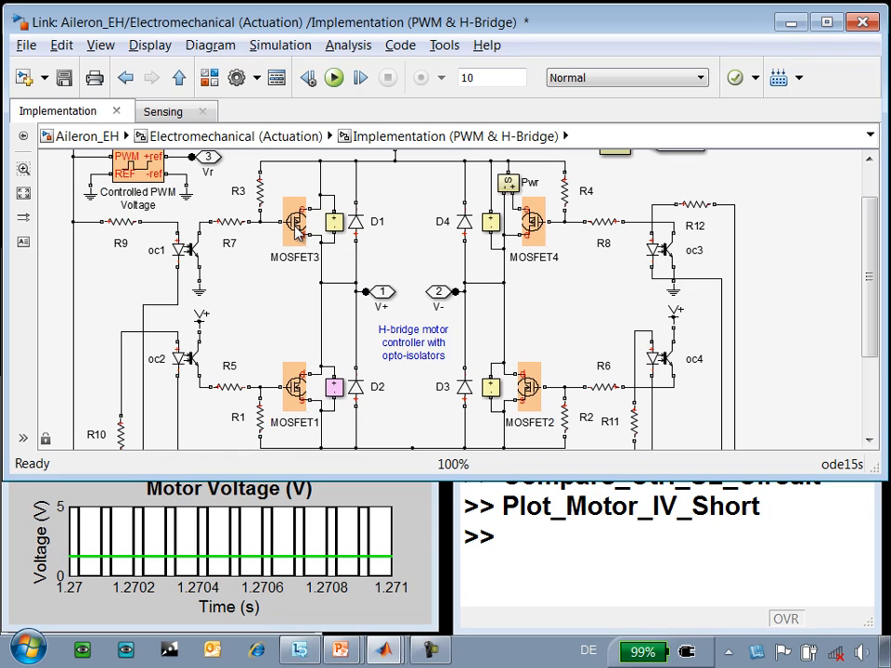
pyautogui.moveTo(409, 368)
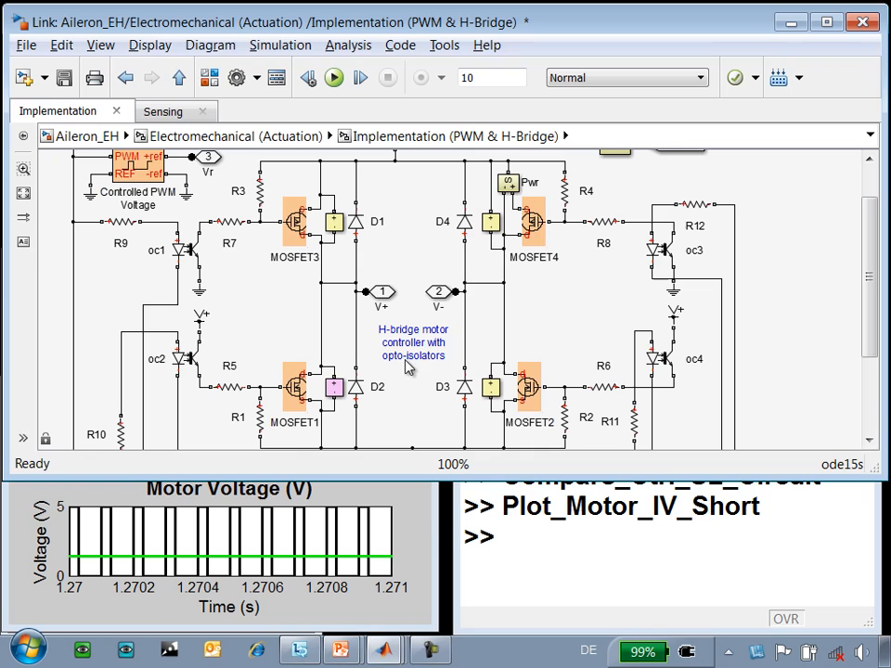